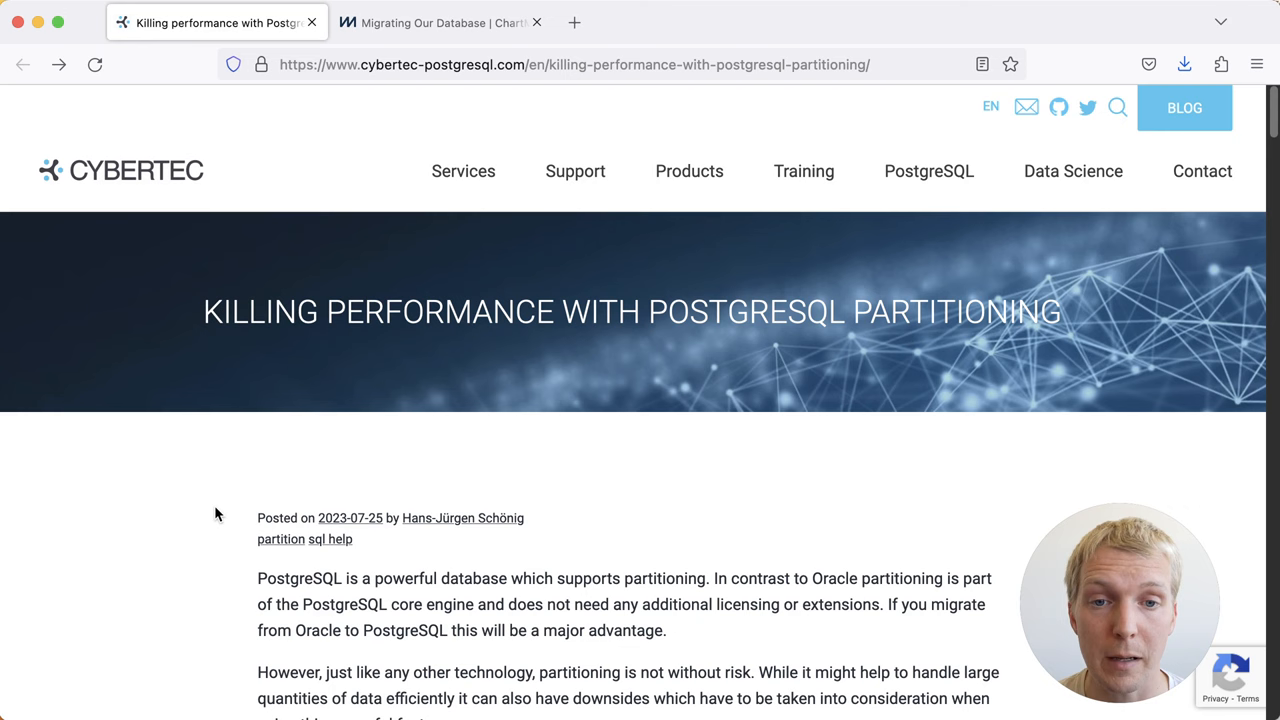
# Step: Scroll past the CREATE TABLE t_simple code to the single-index-scan EXPLAIN output
pyautogui.scroll(-3)
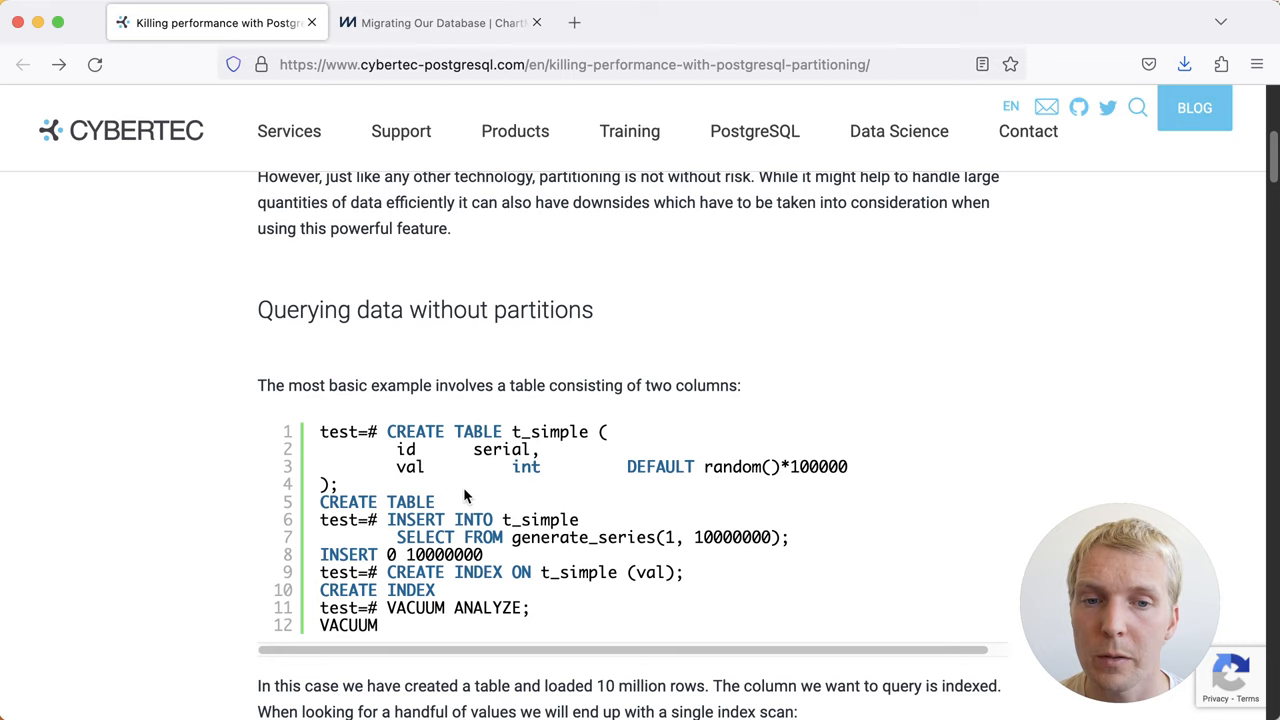
pyautogui.moveTo(760, 608)
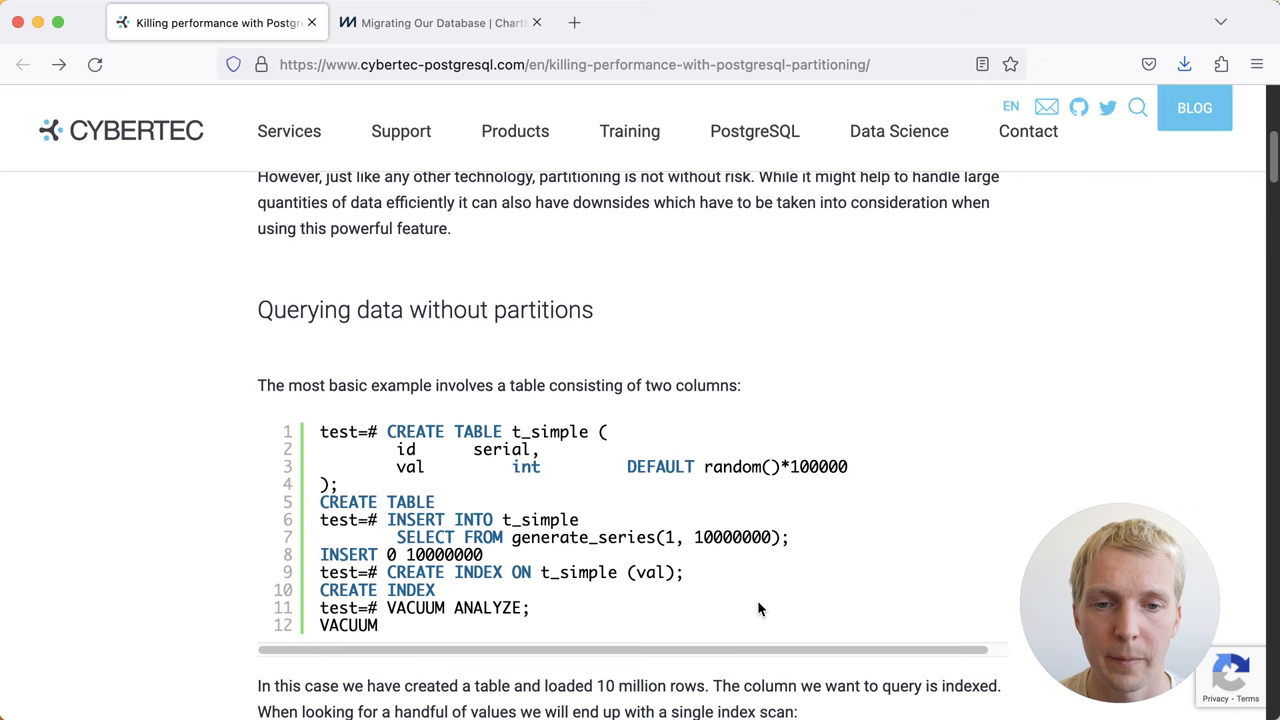
pyautogui.scroll(-3)
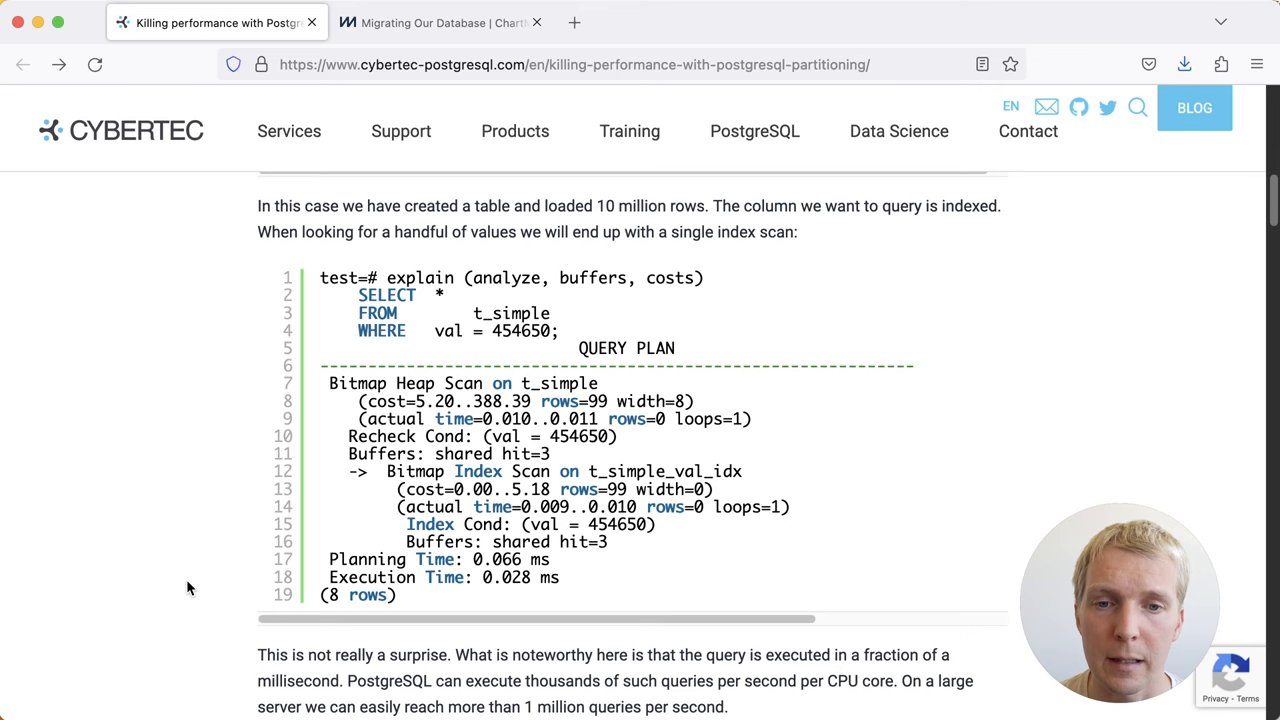
# Step: Scroll to the 'Using PostgreSQL partitioning to store data' heading with the CREATE TABLE t_part code
pyautogui.scroll(-3)
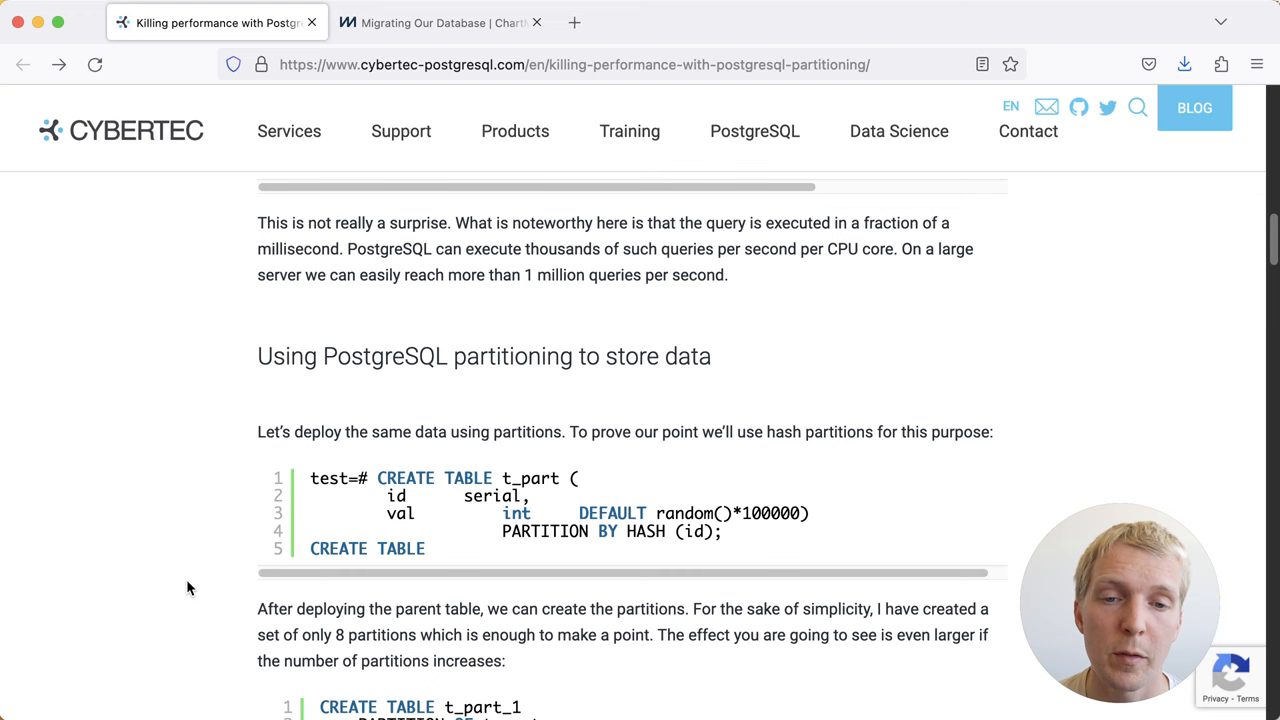
# Step: Scroll past partition creation and data loading to the t_part EXPLAIN showing an Append of bitmap scans
pyautogui.scroll(-3)
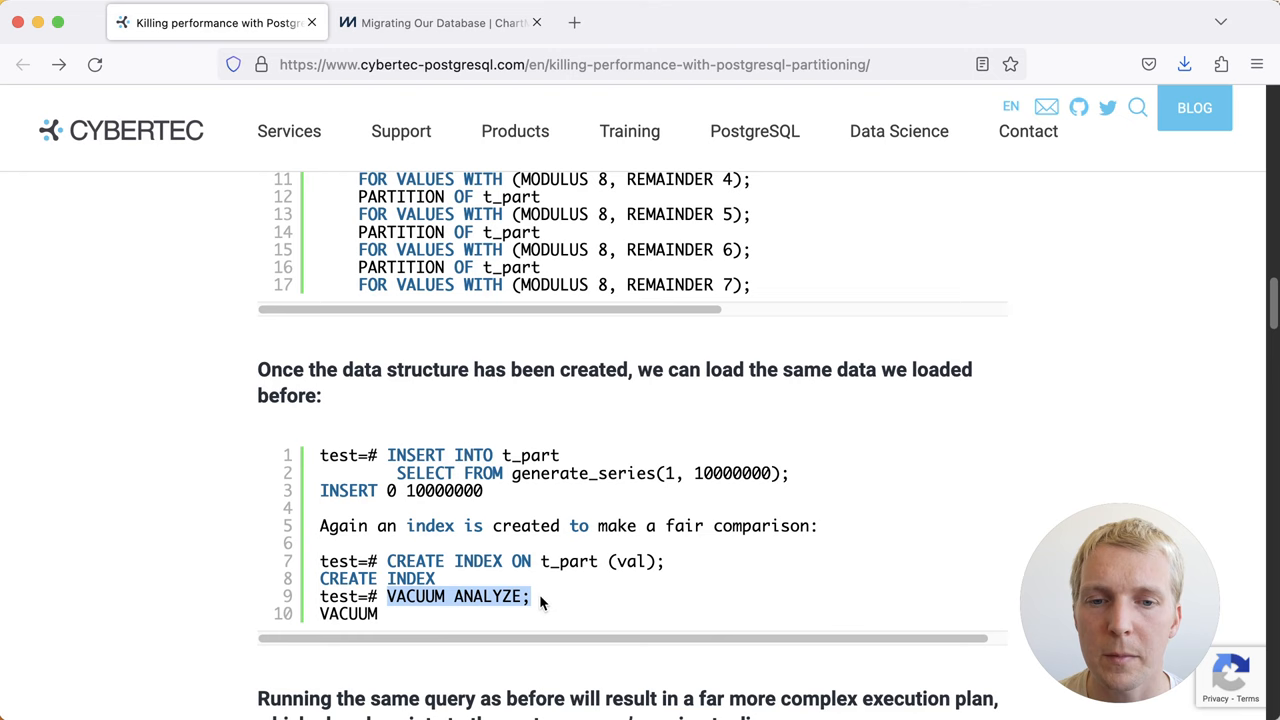
pyautogui.scroll(-3)
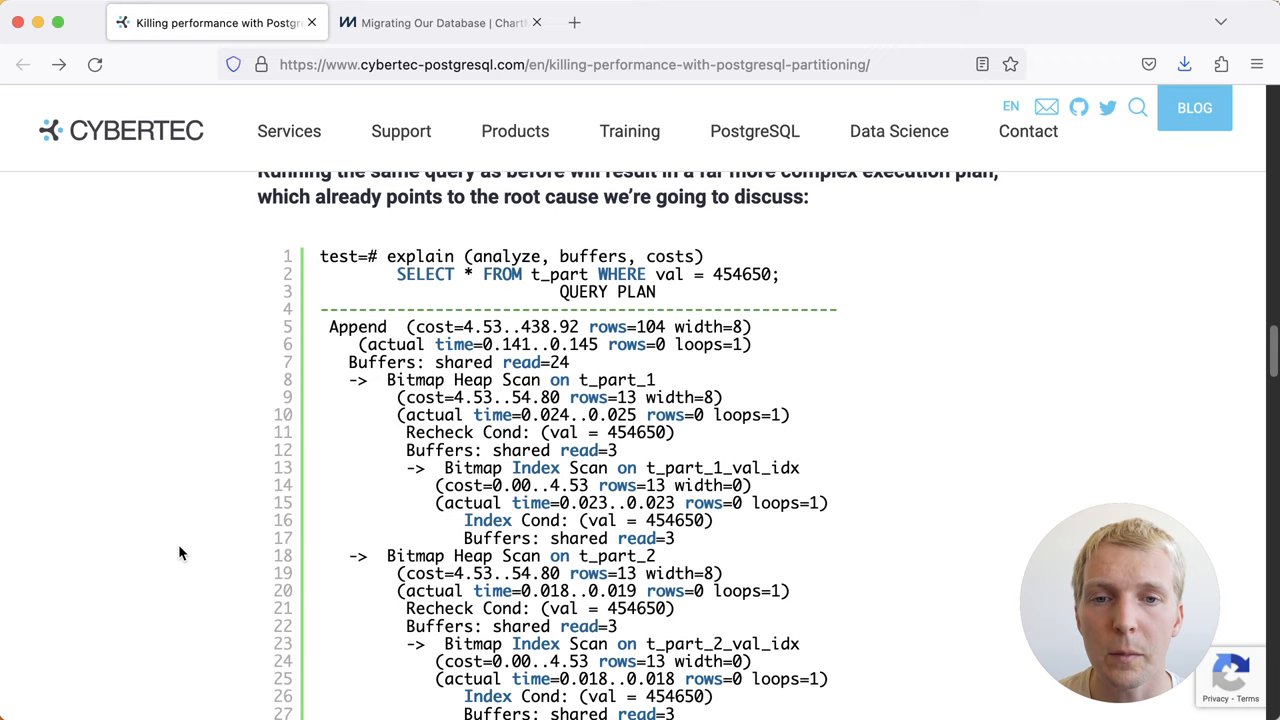
# Step: Highlight the word Append, then scroll to the plan's end: 0.769 ms planning, 0.235 ms execution, 54 rows
pyautogui.doubleClick(356, 326)
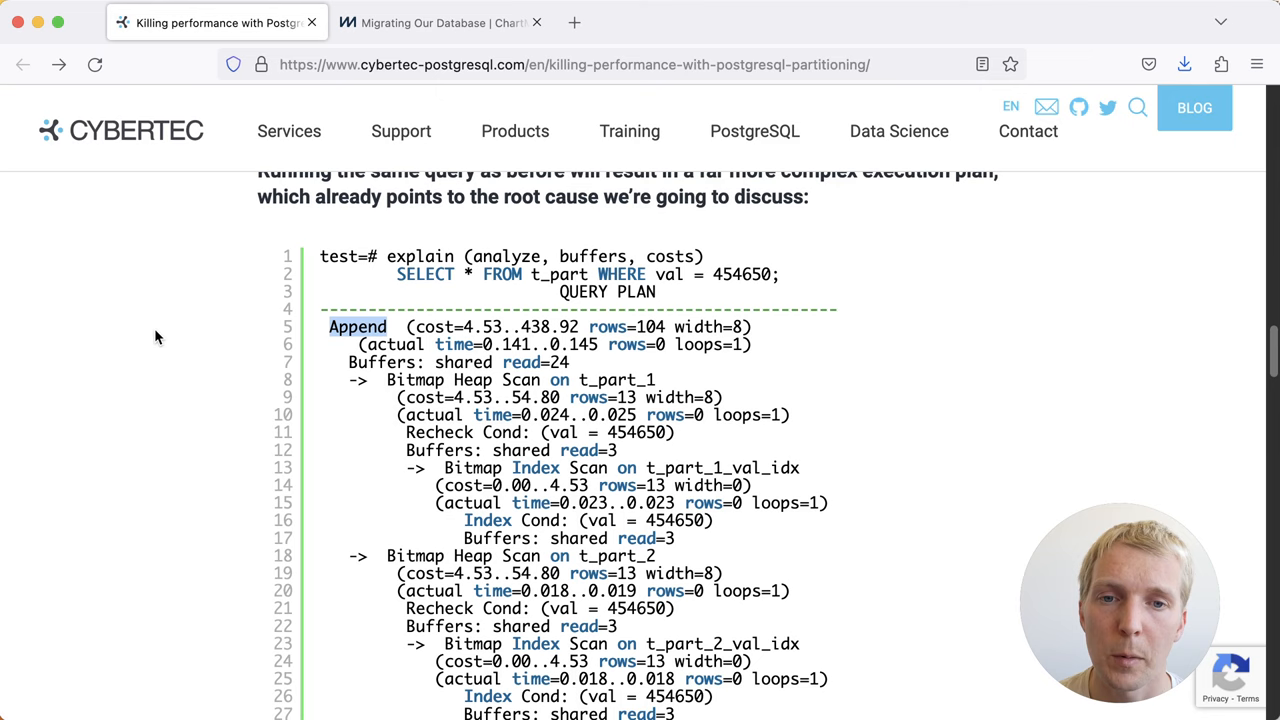
pyautogui.scroll(-3)
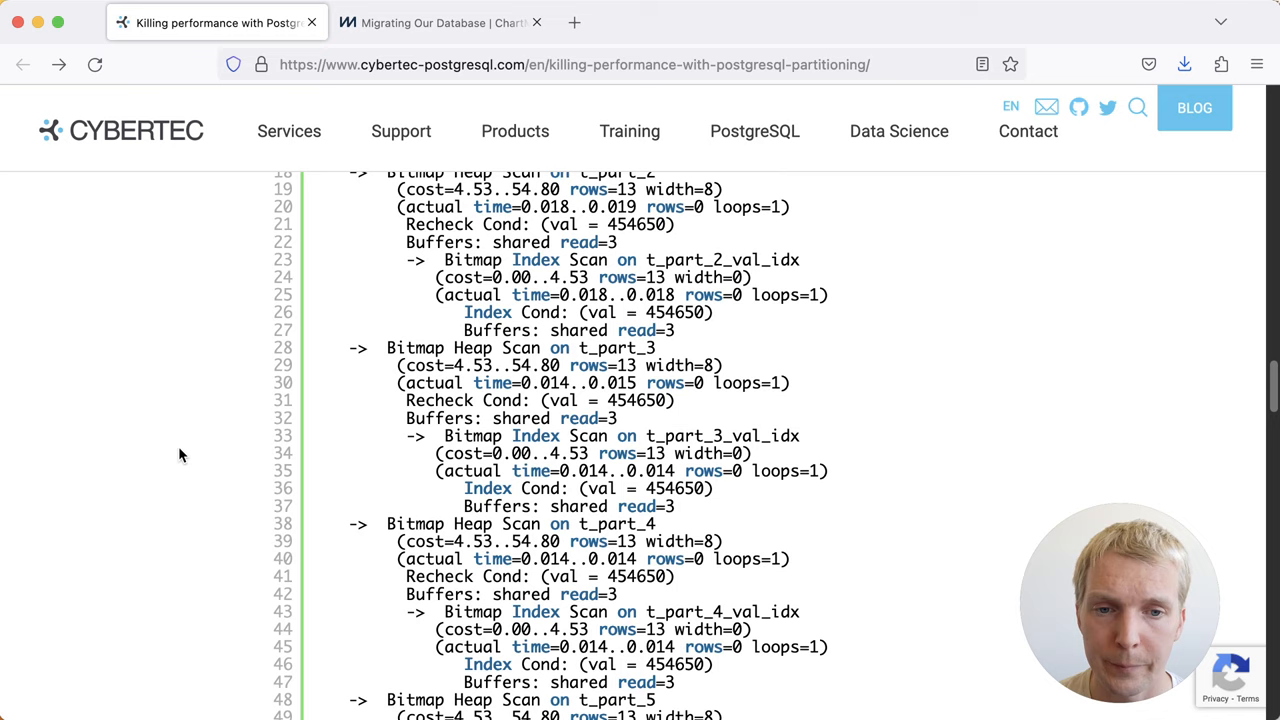
pyautogui.scroll(-3)
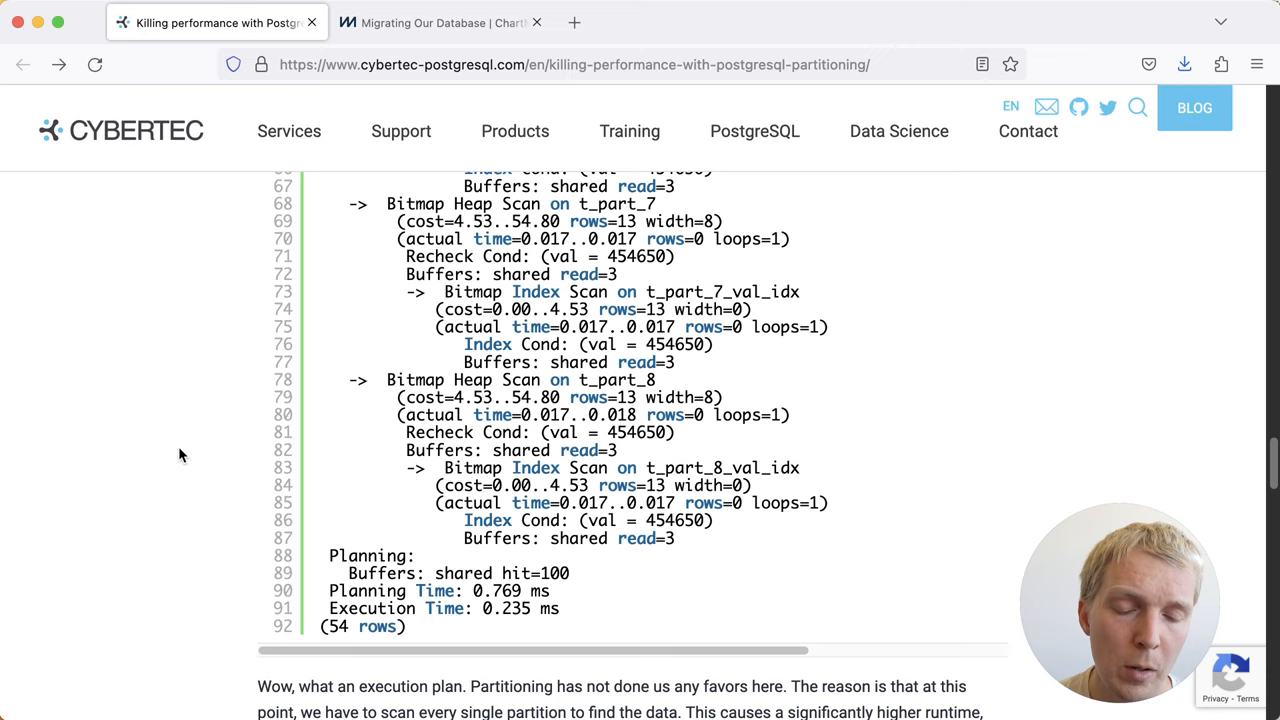
# Step: Highlight the 'Buffers: shared hit=100' line under Planning in the partitioned plan
pyautogui.moveTo(330, 608); pyautogui.dragTo(560, 608)
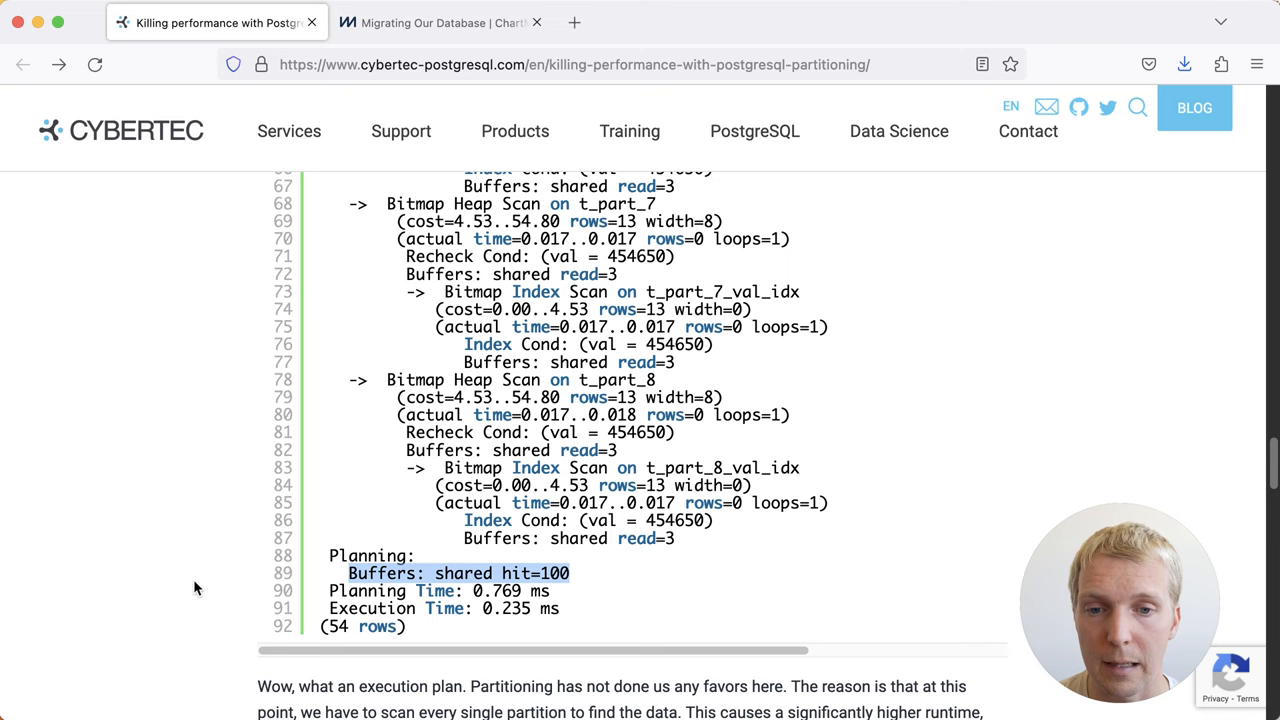
# Step: Switch to the 'Migrating Our Database' tab and scroll through the TL;DR into the Context section
pyautogui.click(440, 22)
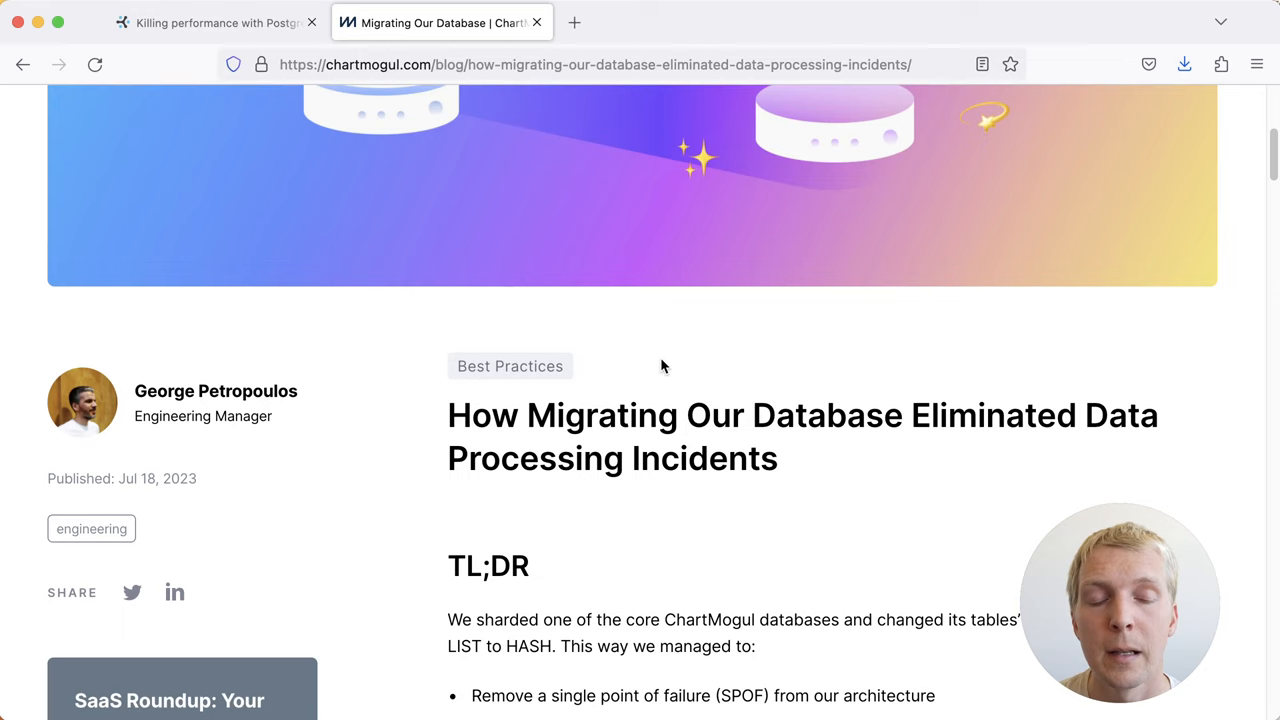
pyautogui.scroll(-3)
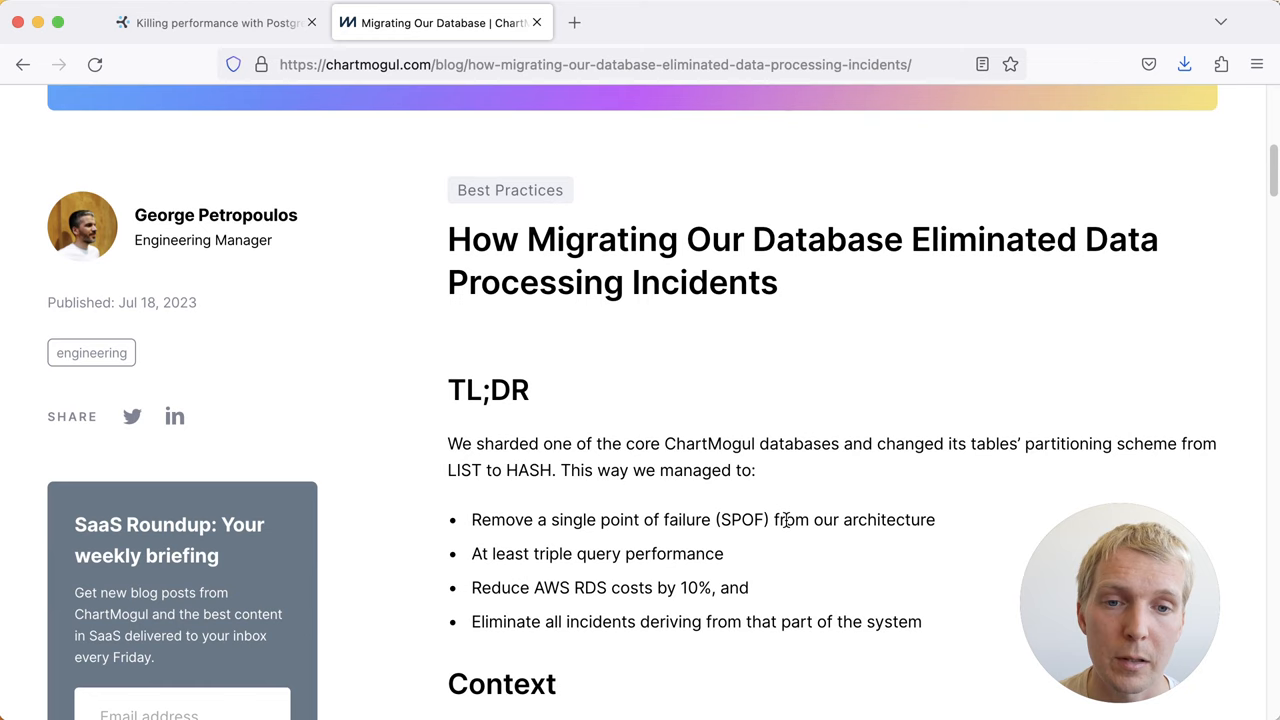
pyautogui.scroll(-3)
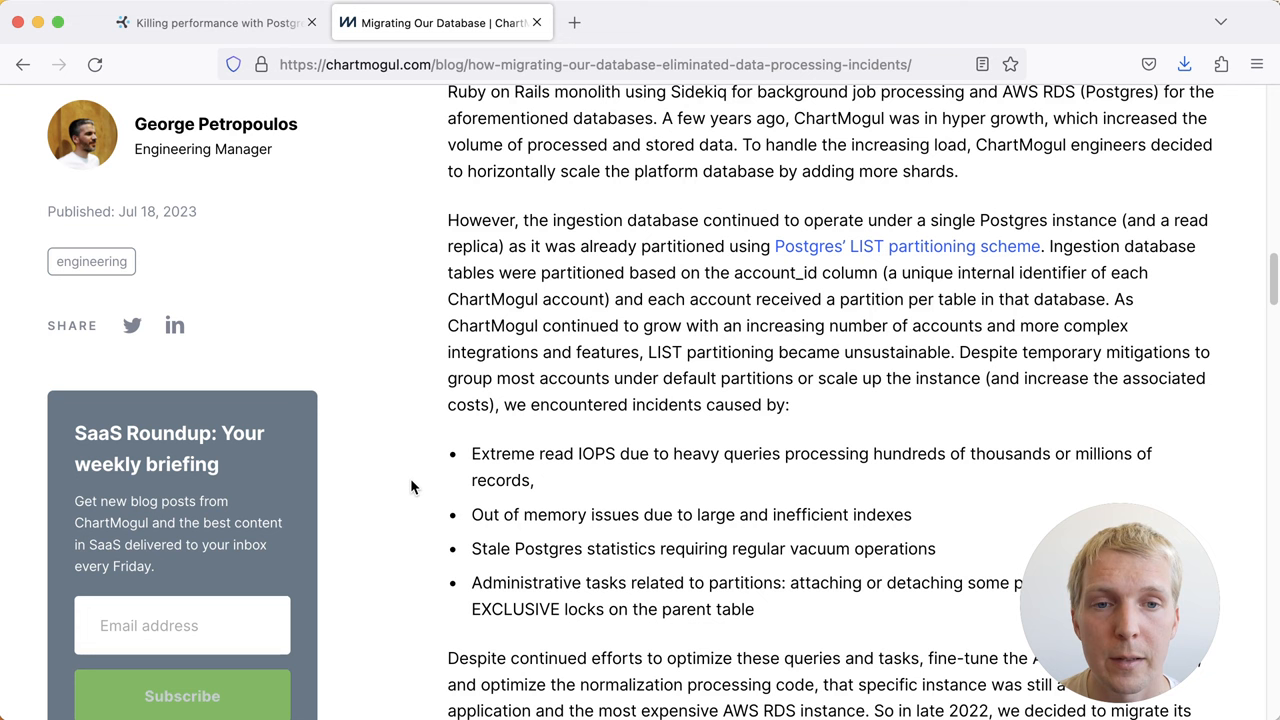
# Step: Scroll past the Decisions section to the Migration heading and per-shard checklist
pyautogui.scroll(-3)
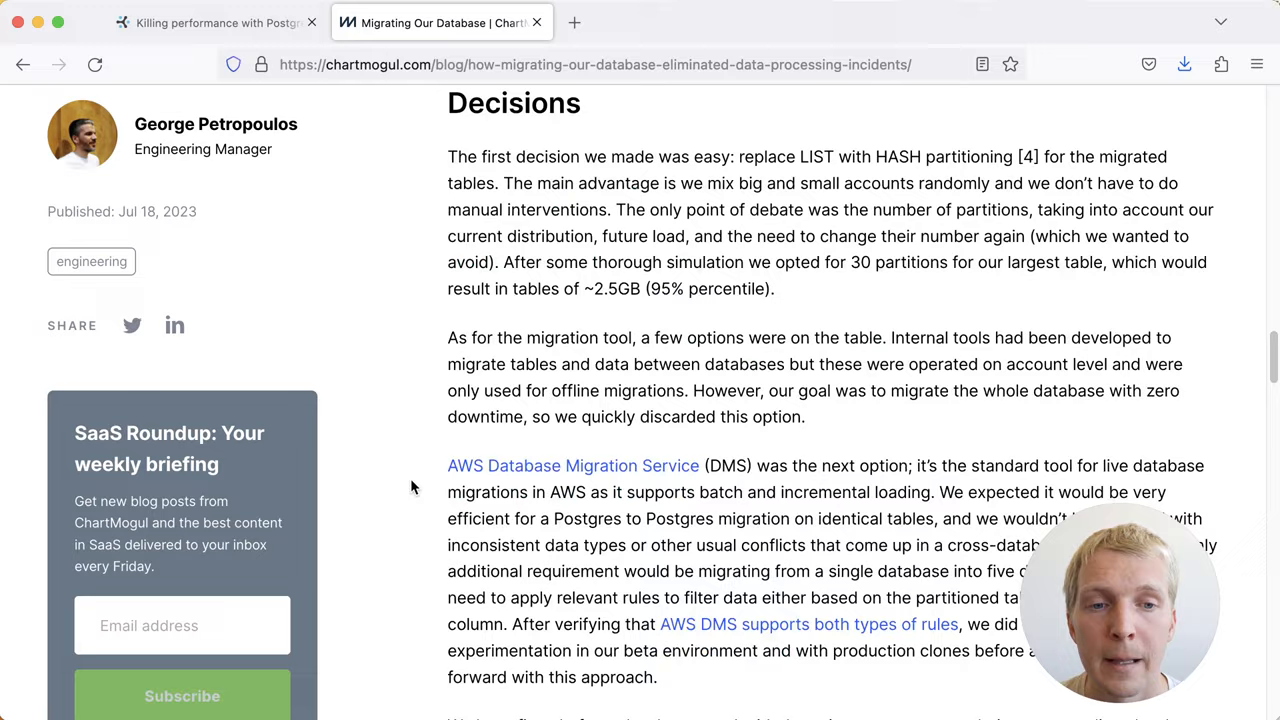
pyautogui.scroll(-3)
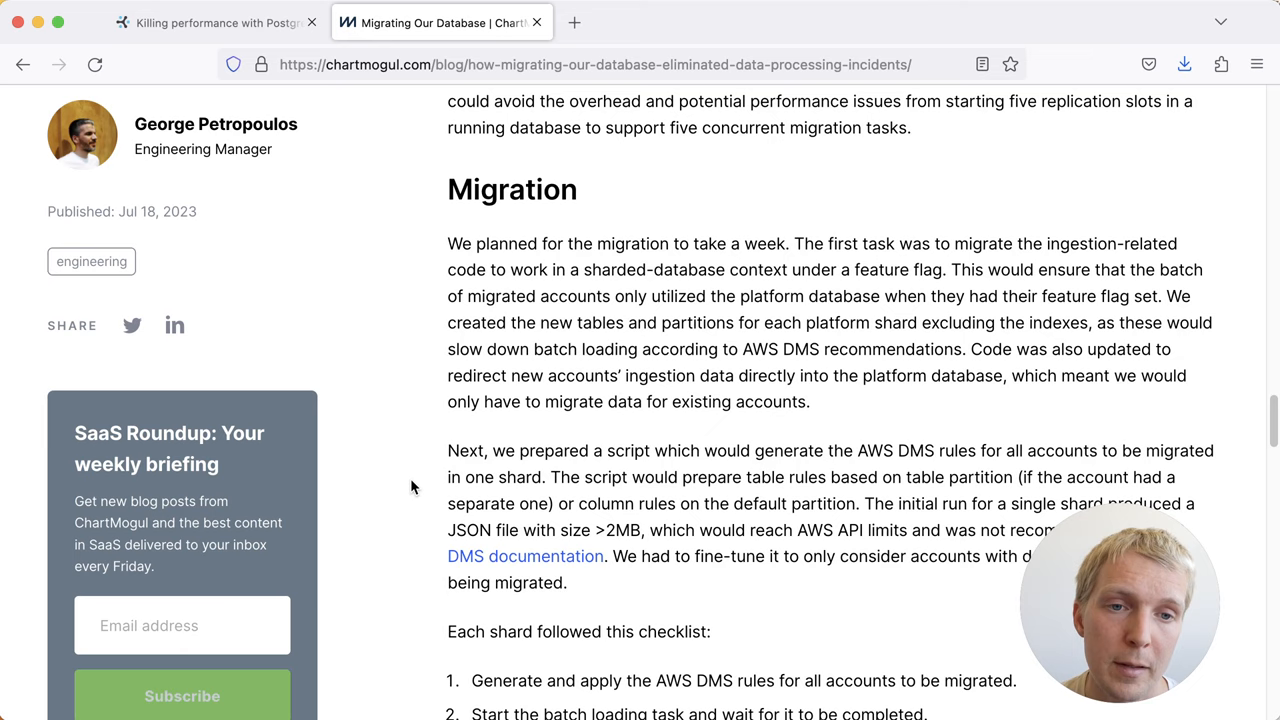